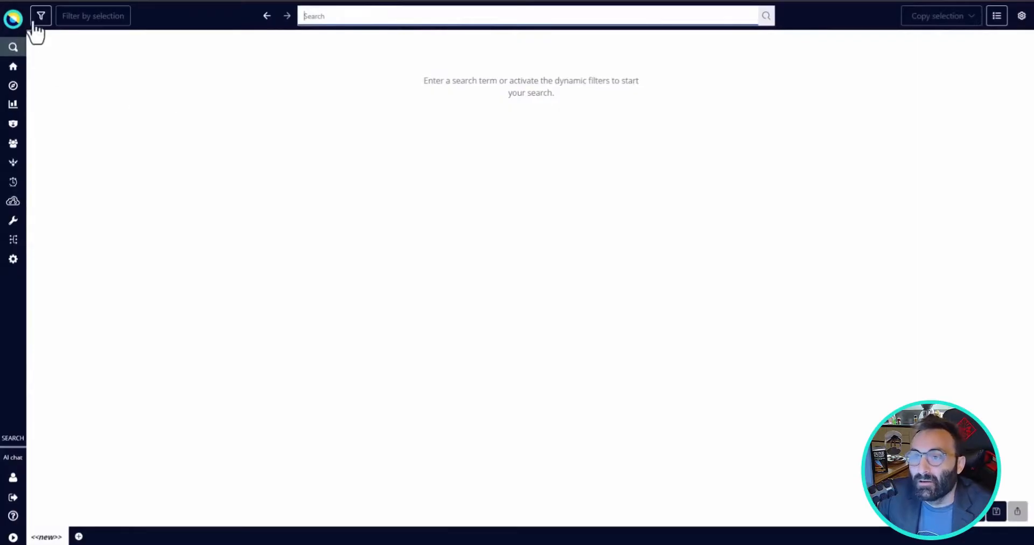
Show the dynamic filters panel with entity, time, make, model, gender and city facets.
left_click(40, 15)
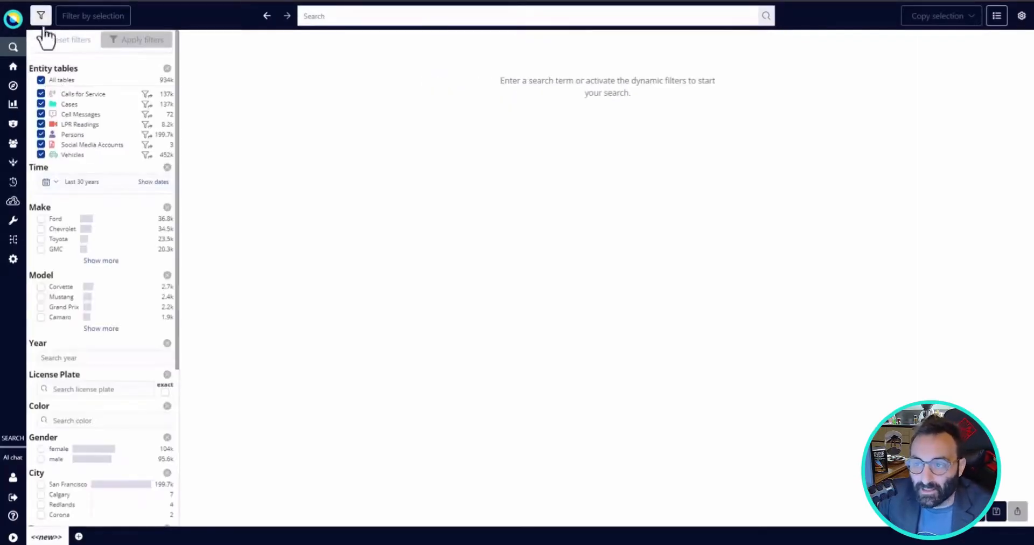
mouse_move(88, 129)
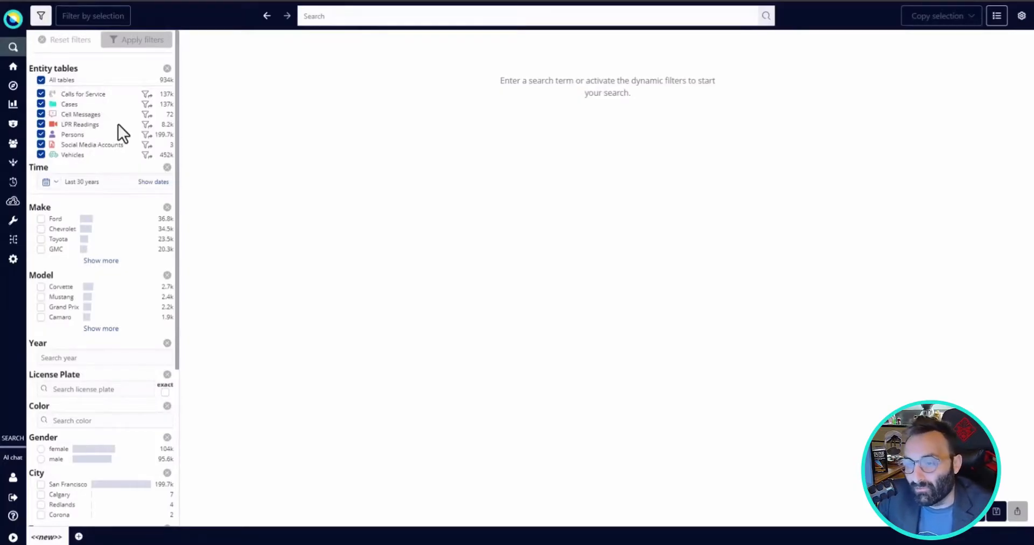
mouse_move(97, 141)
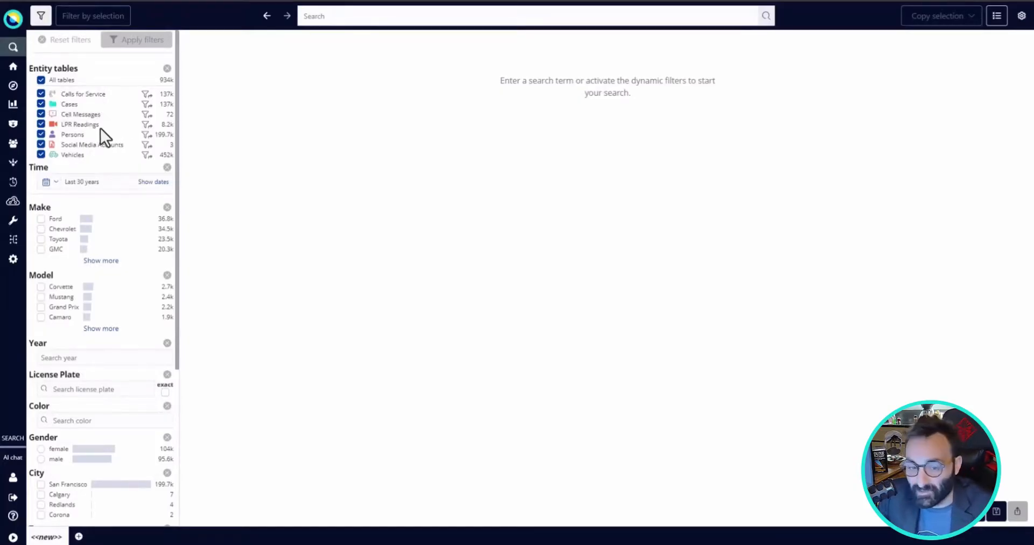
mouse_move(96, 150)
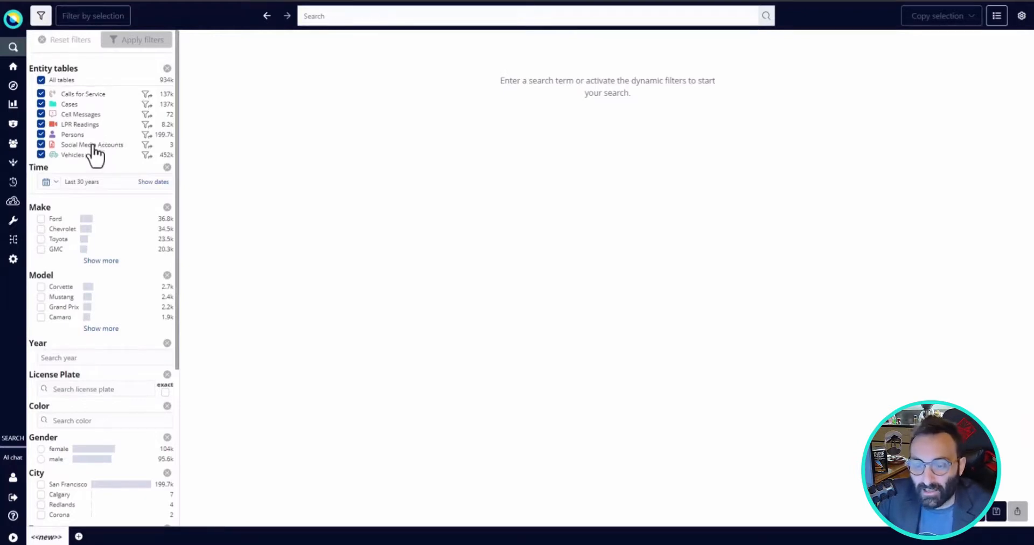
mouse_move(97, 237)
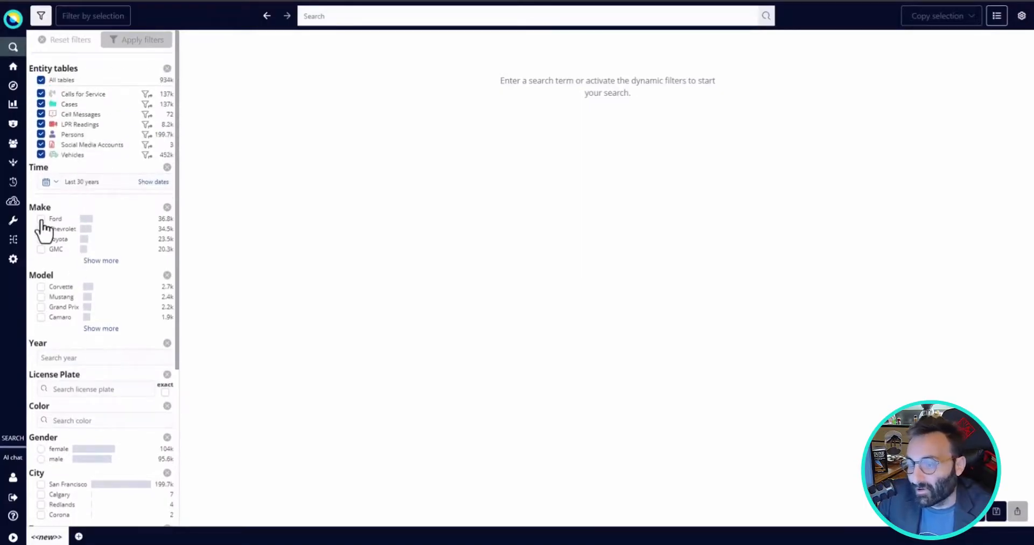
Filter the results to make Ford and model Mustang, showing owners and plate readings.
left_click(41, 218)
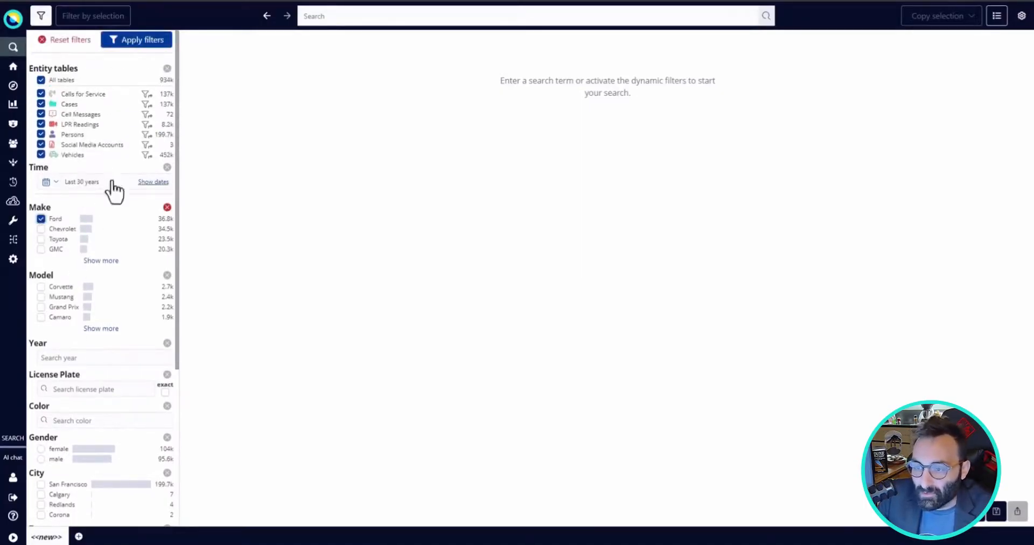
left_click(136, 40)
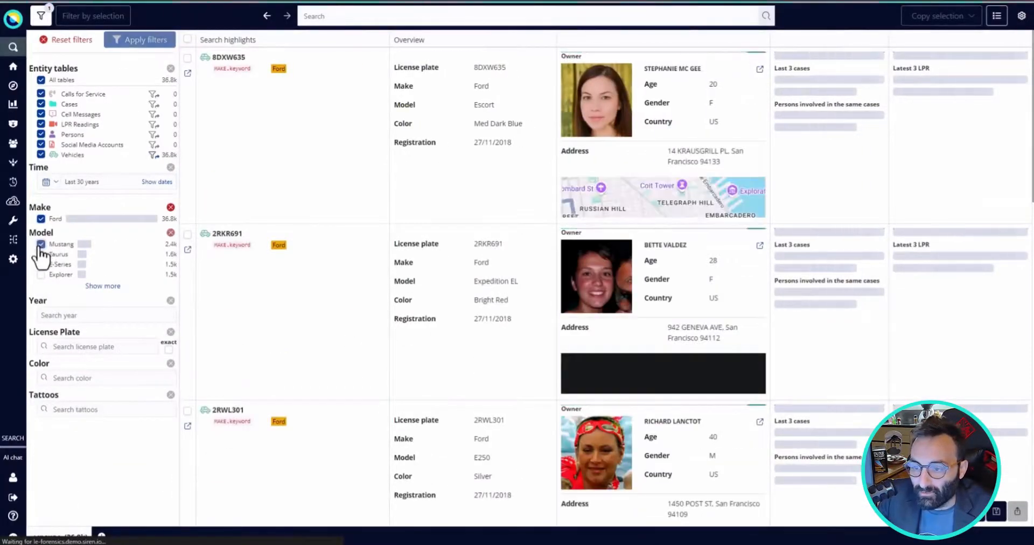
left_click(41, 244)
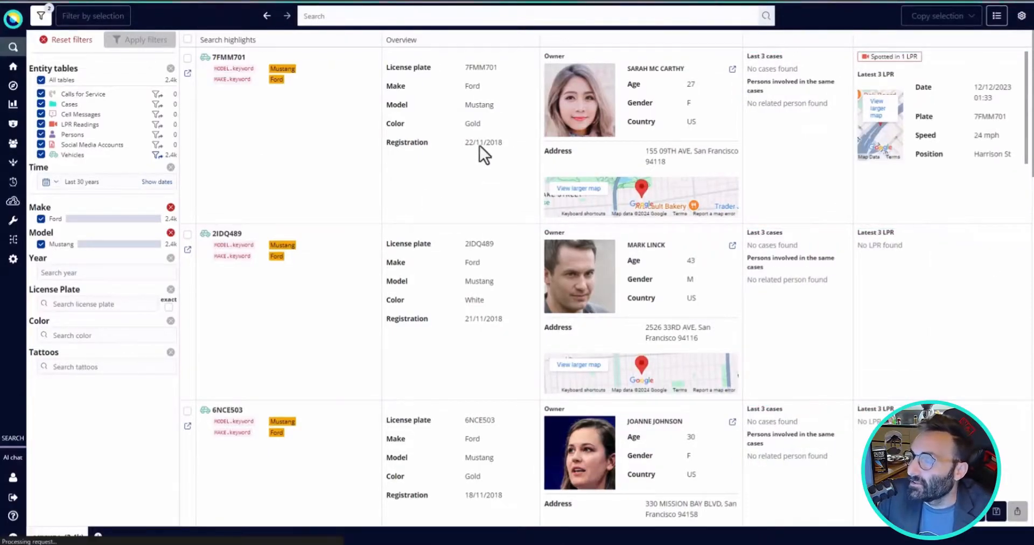
mouse_move(522, 115)
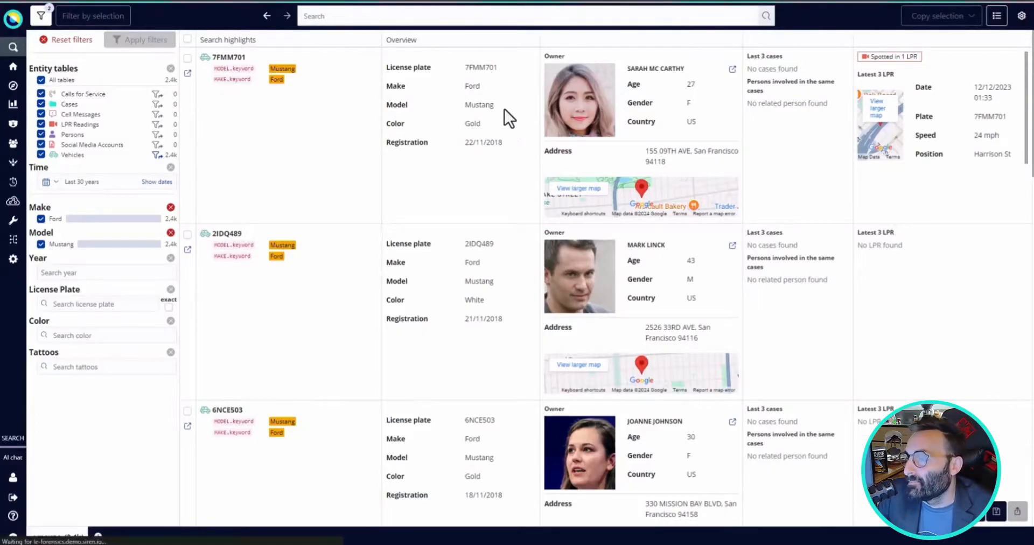
mouse_move(497, 145)
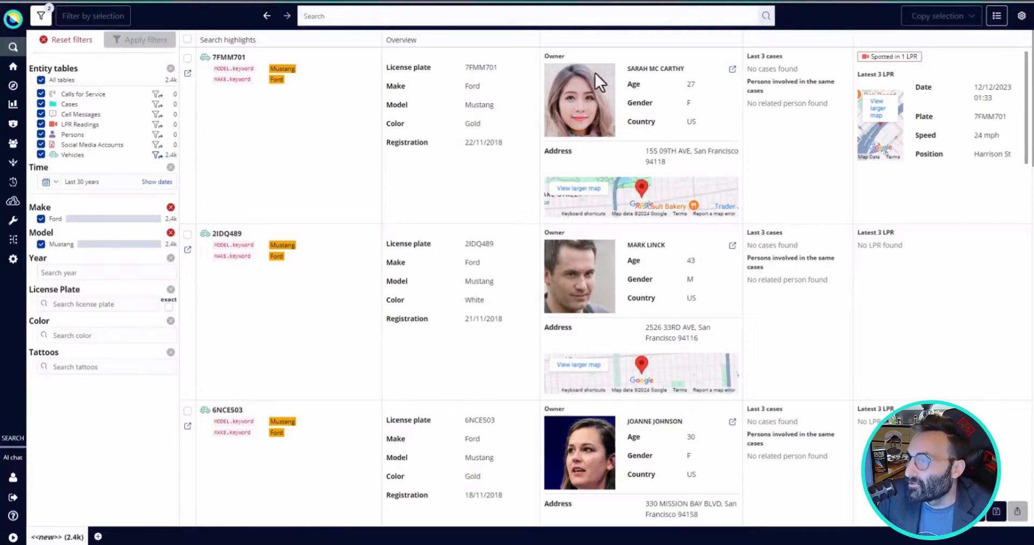
mouse_move(666, 78)
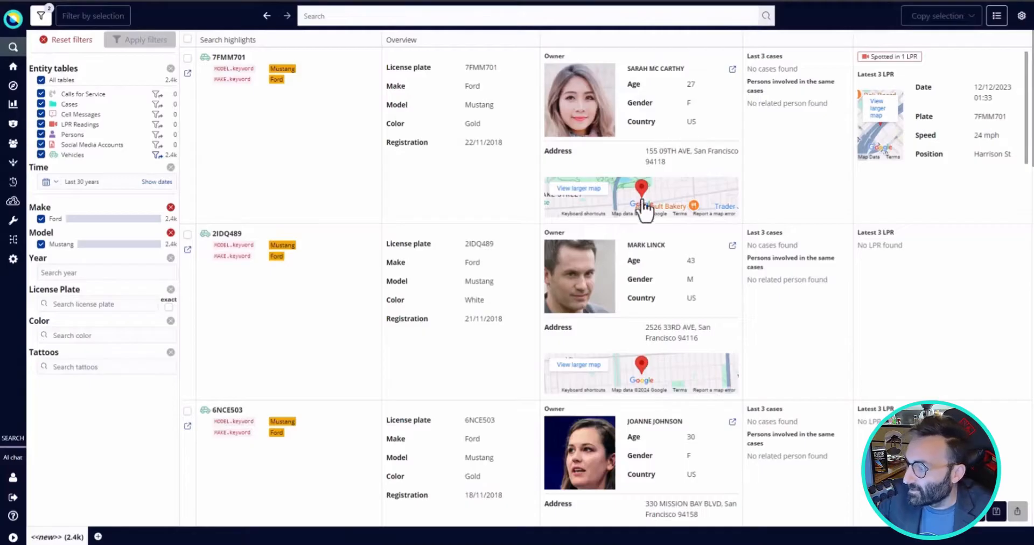
mouse_move(893, 59)
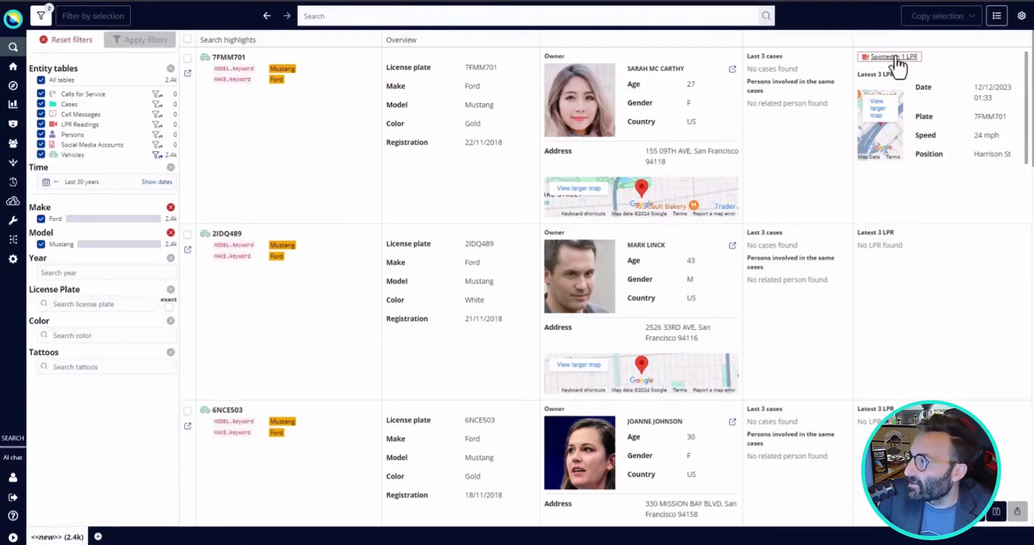
mouse_move(954, 102)
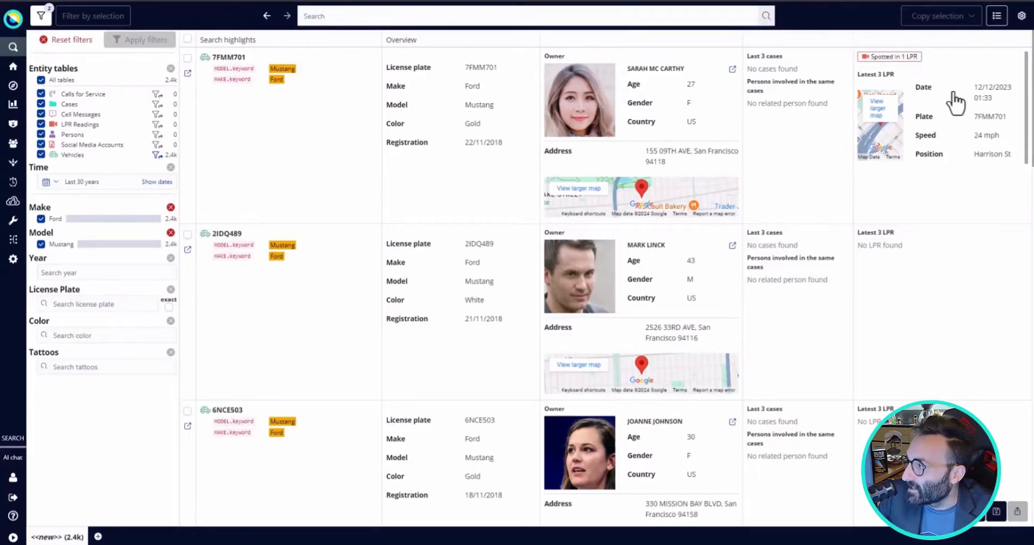
mouse_move(955, 102)
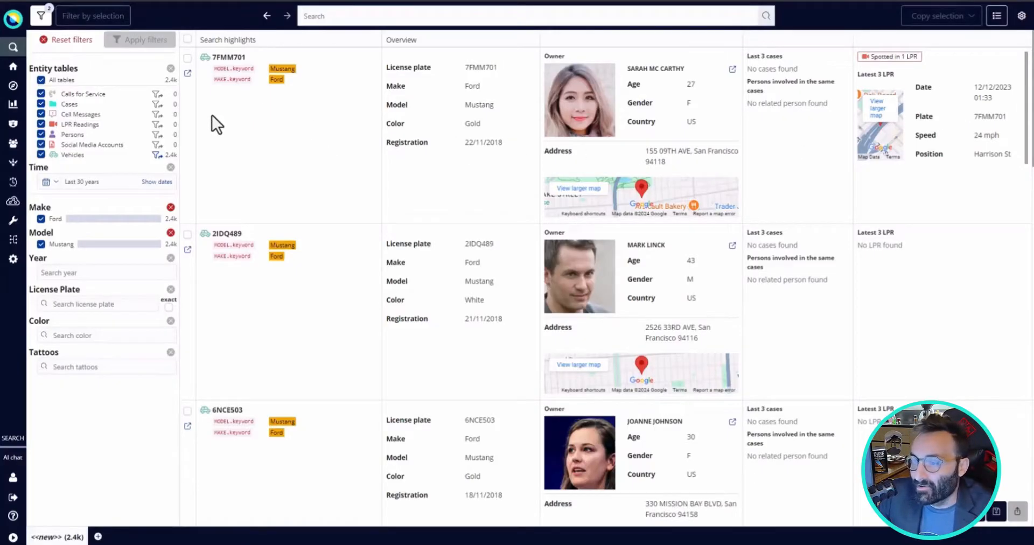
left_click(334, 16)
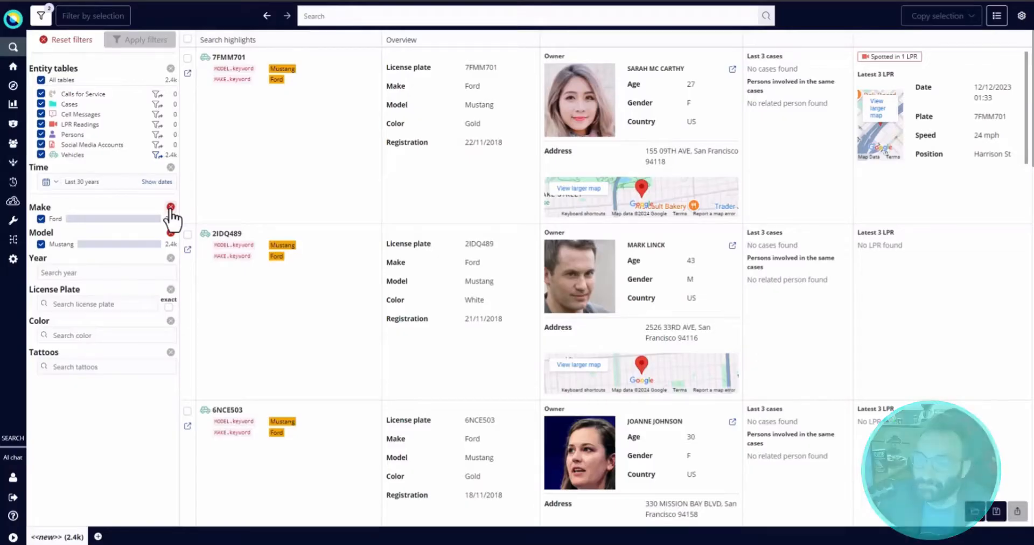
type("Roger Underwood")
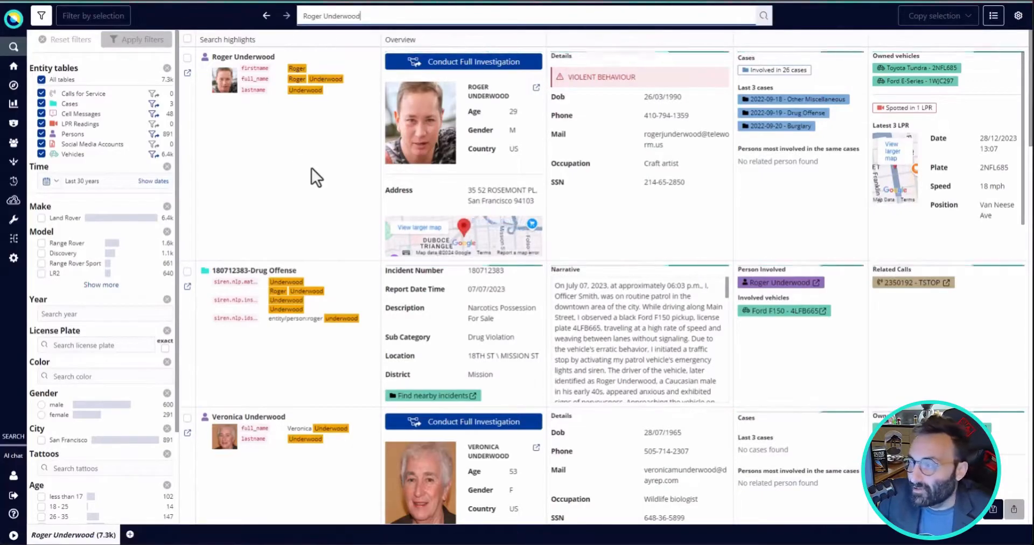
mouse_move(646, 151)
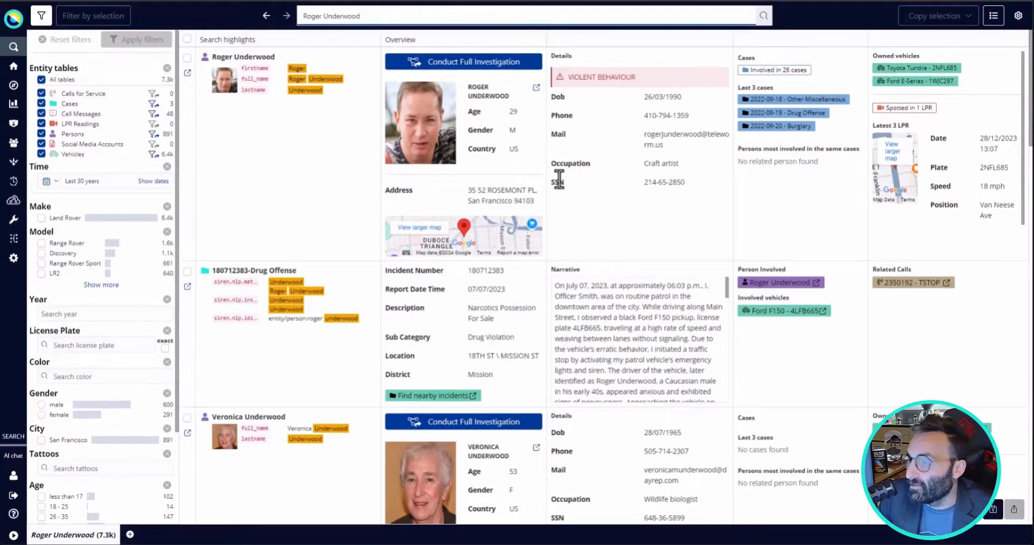
mouse_move(356, 141)
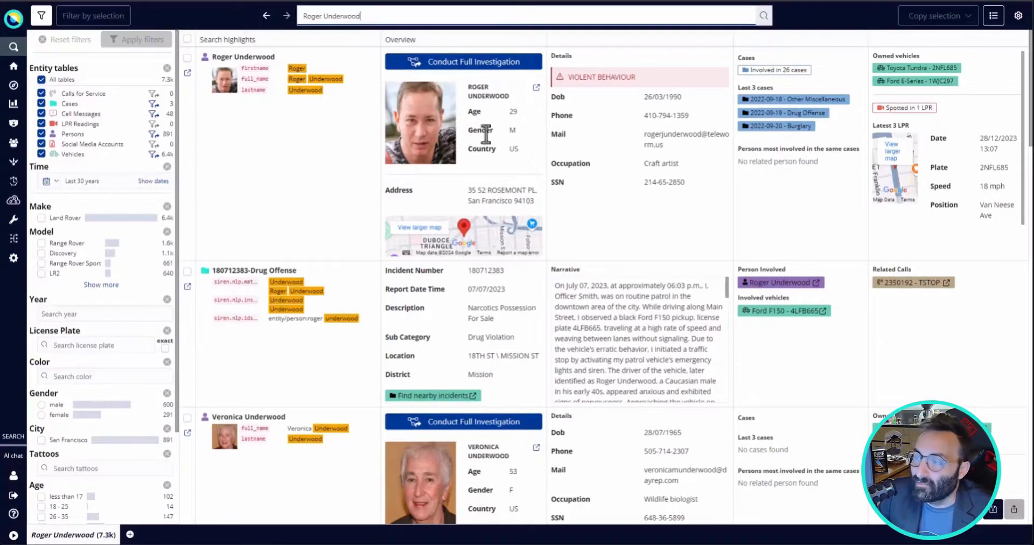
mouse_move(666, 139)
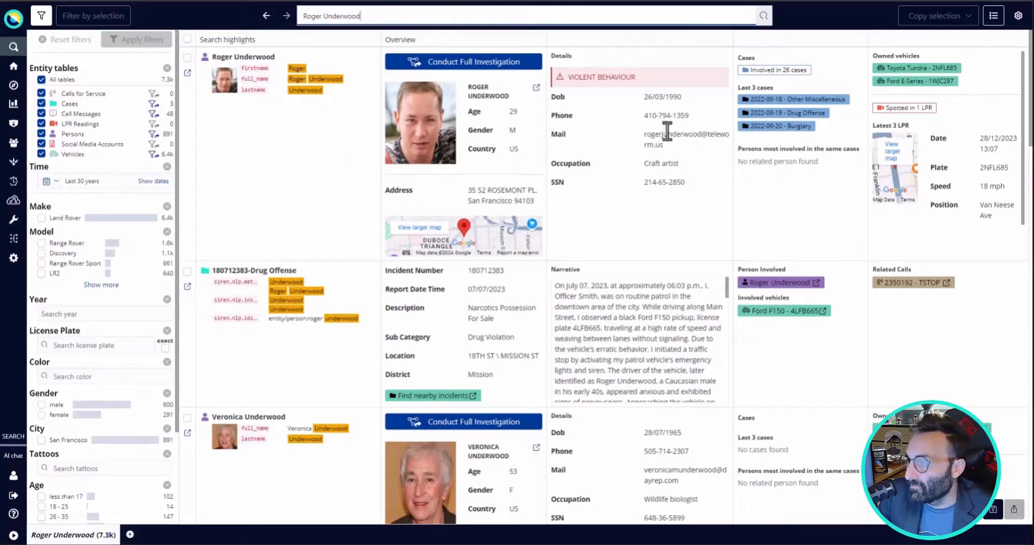
mouse_move(773, 71)
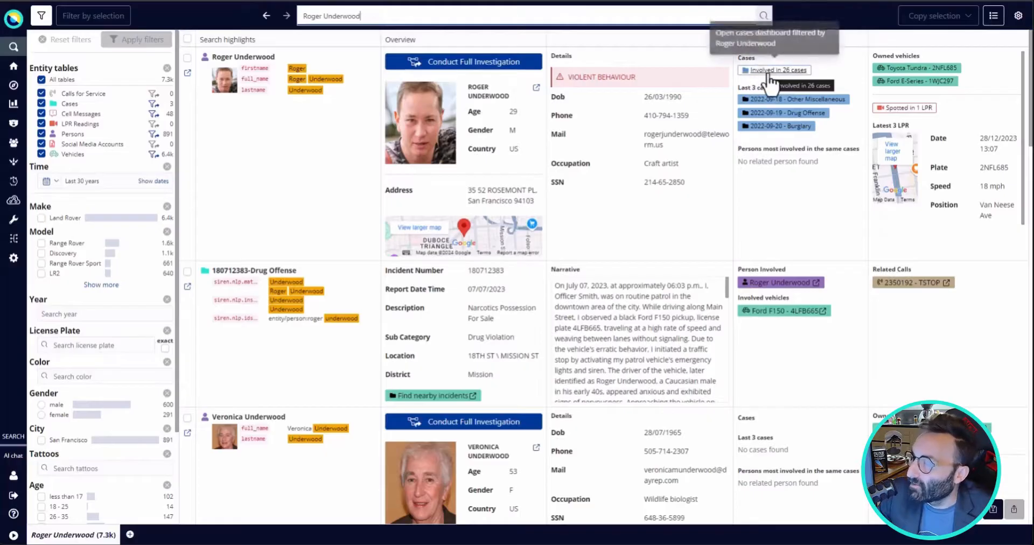
mouse_move(807, 110)
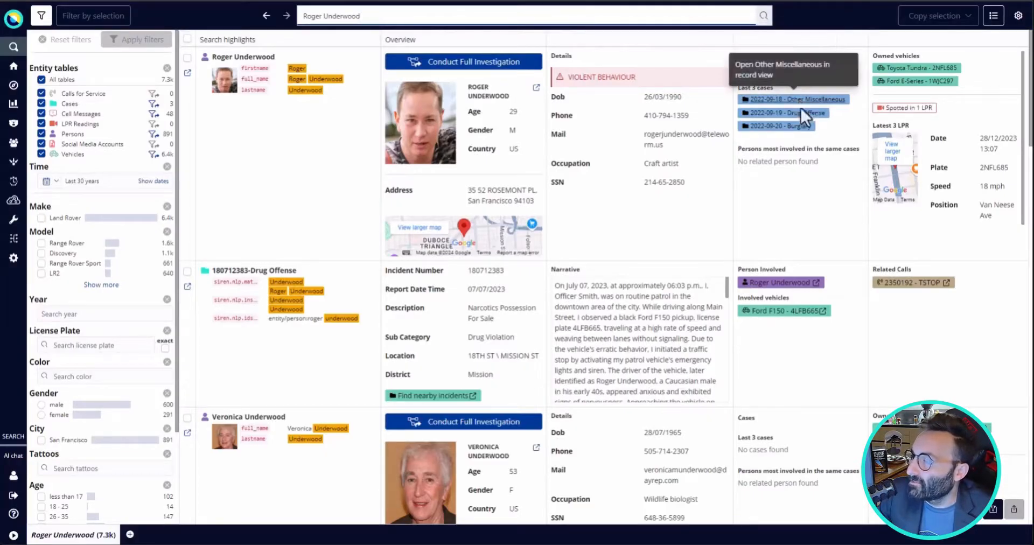
mouse_move(867, 77)
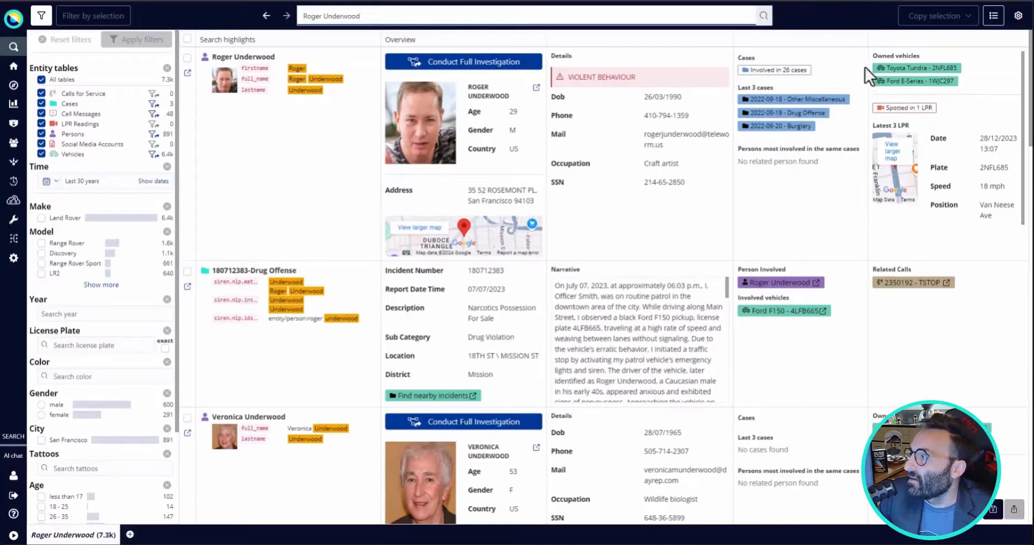
mouse_move(930, 60)
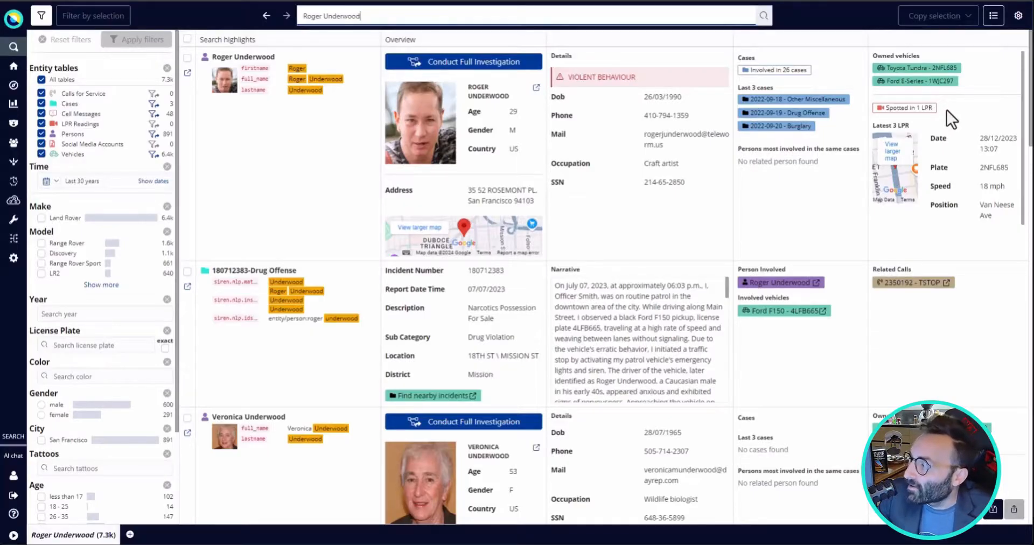
mouse_move(925, 108)
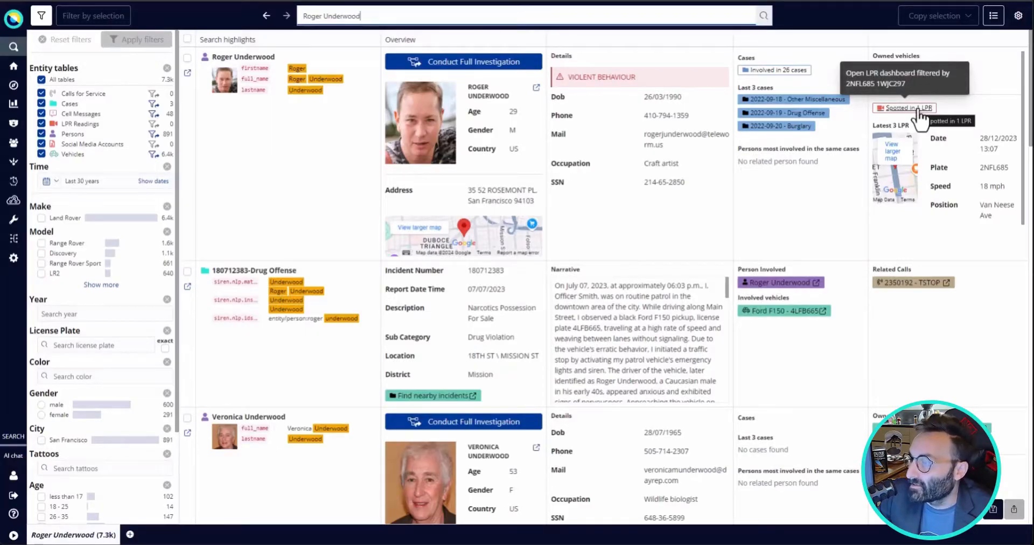
mouse_move(327, 154)
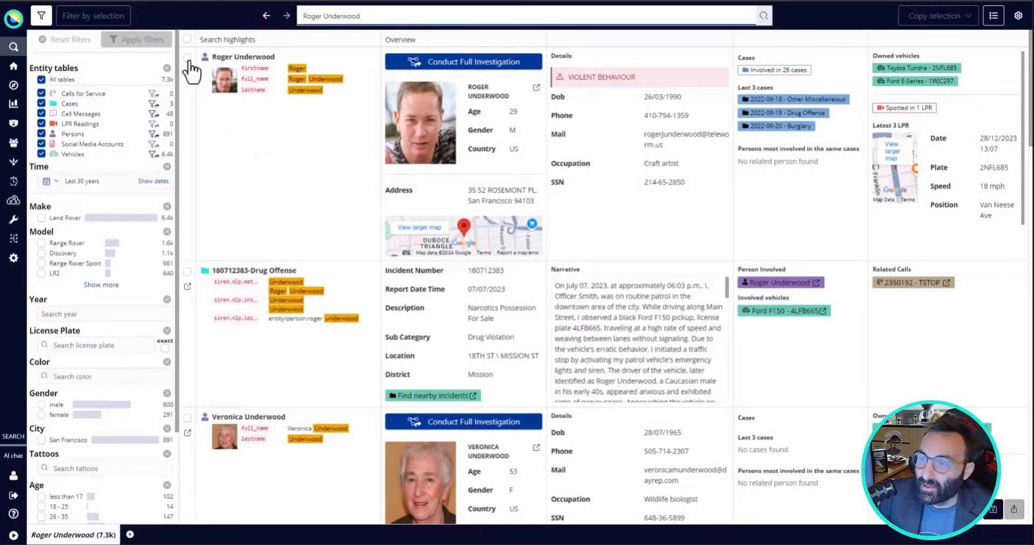
left_click(187, 57)
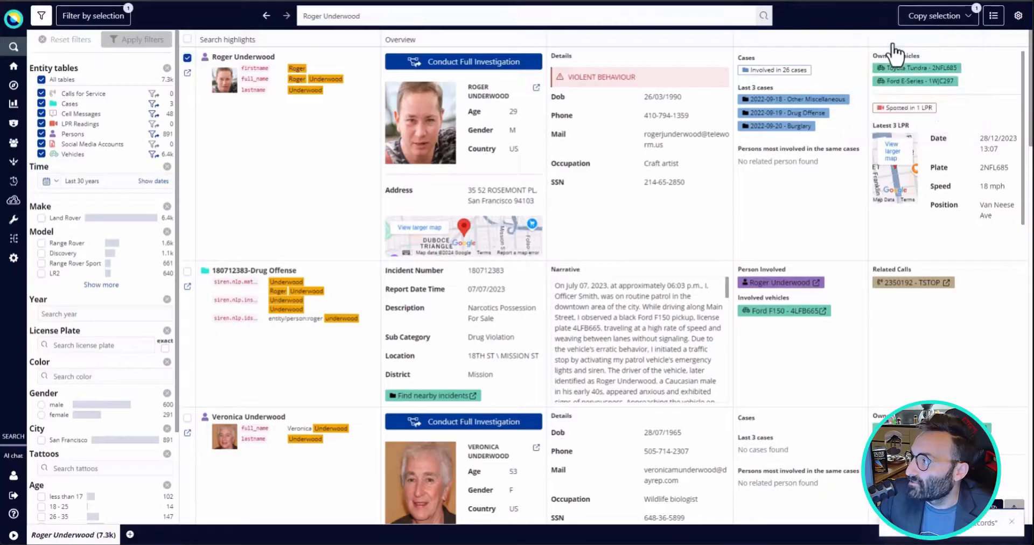
mouse_move(993, 16)
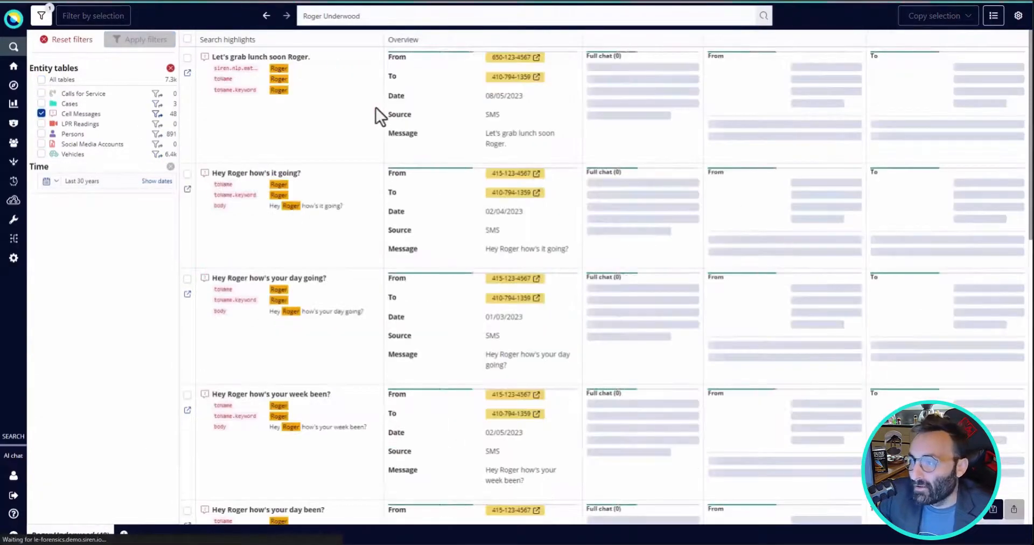
mouse_move(335, 107)
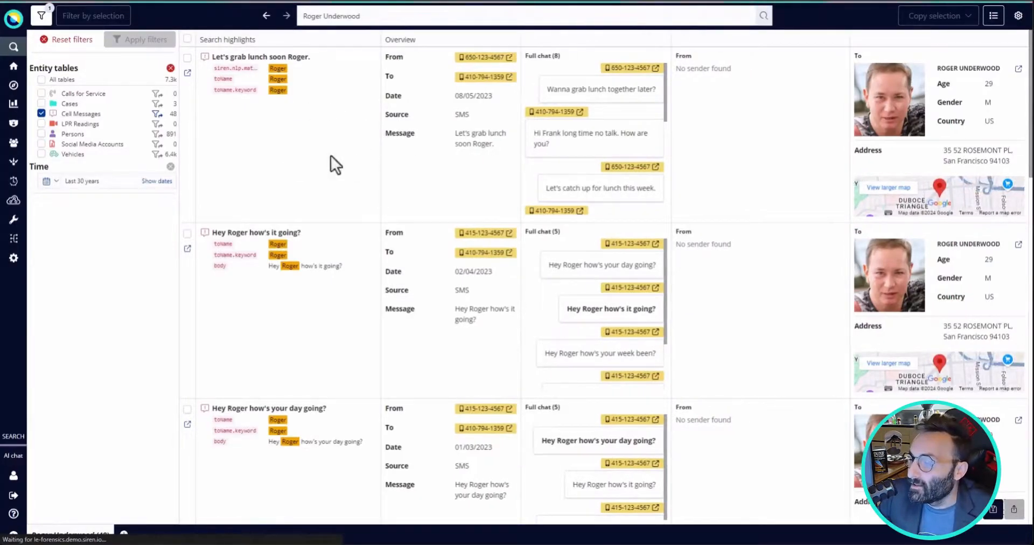
Scroll through Roger's cell messages to the one about talking on Telegram.
scroll("down", 3)
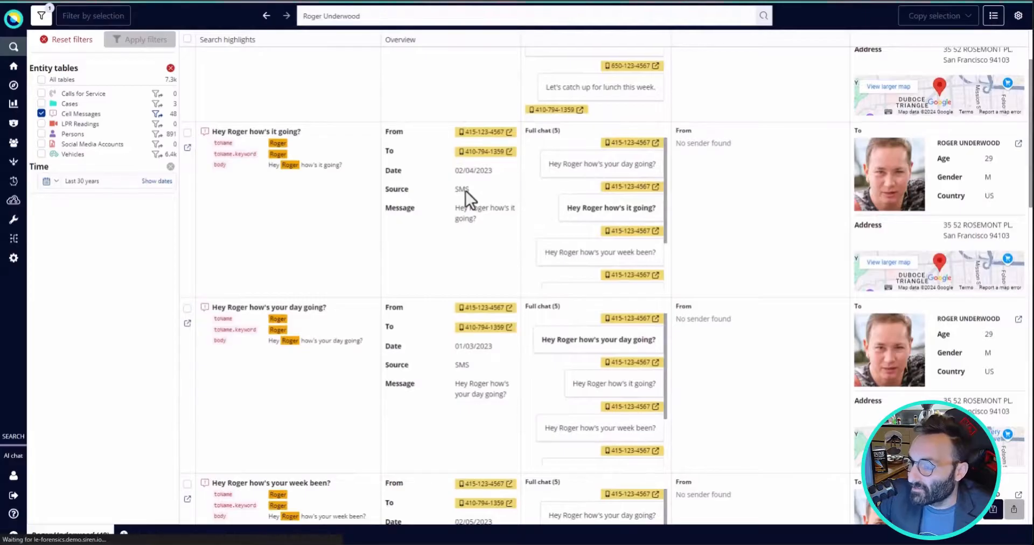
scroll("down", 3)
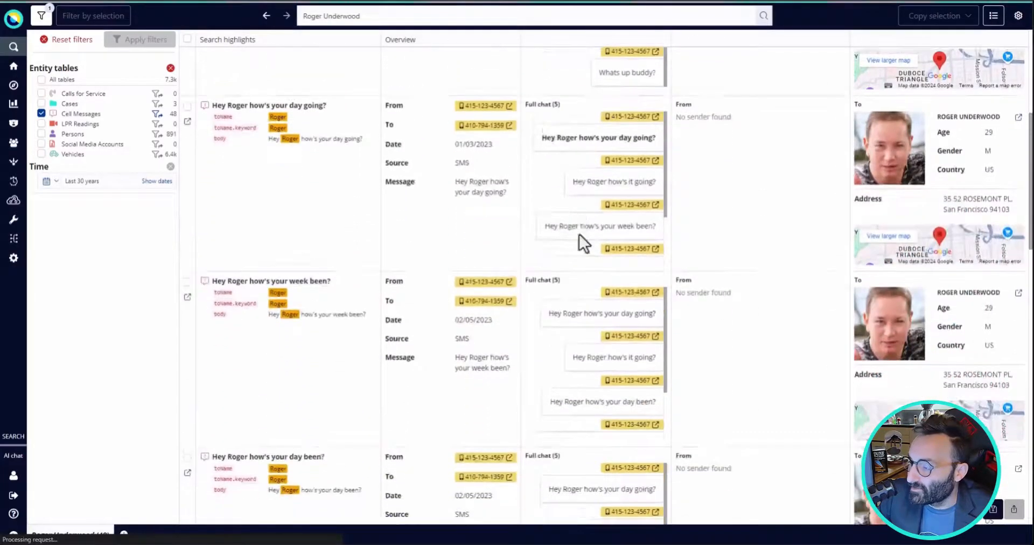
scroll("down", 3)
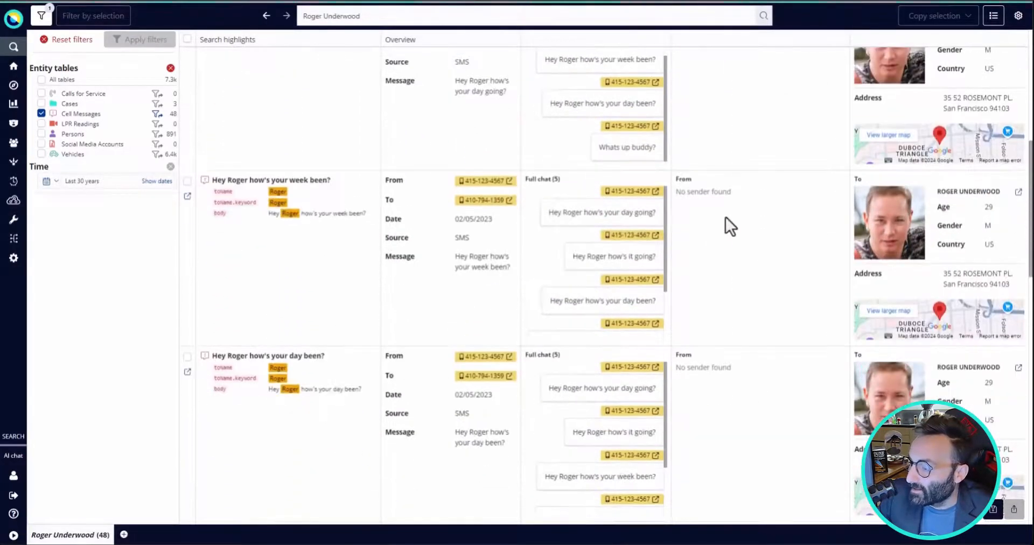
scroll("down", 3)
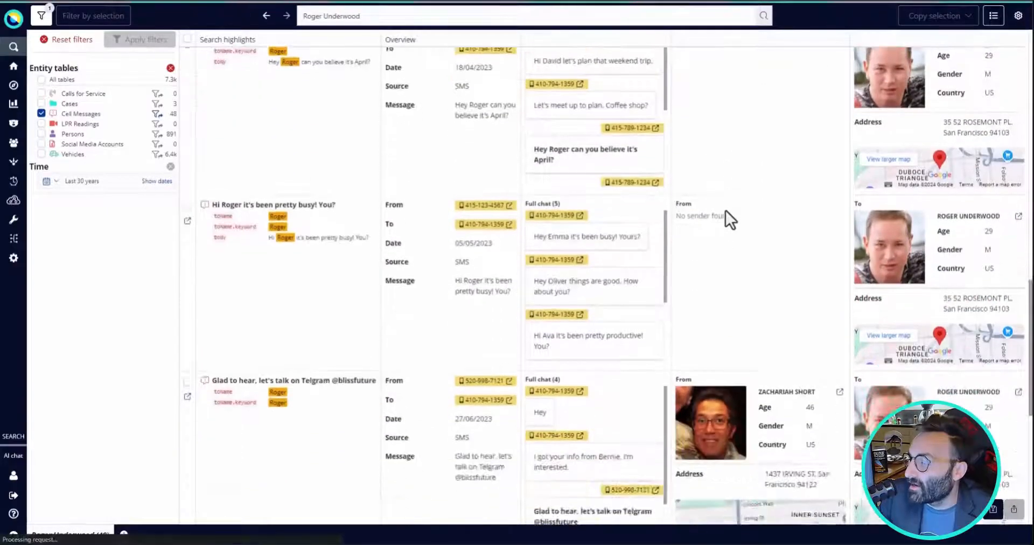
scroll("down", 3)
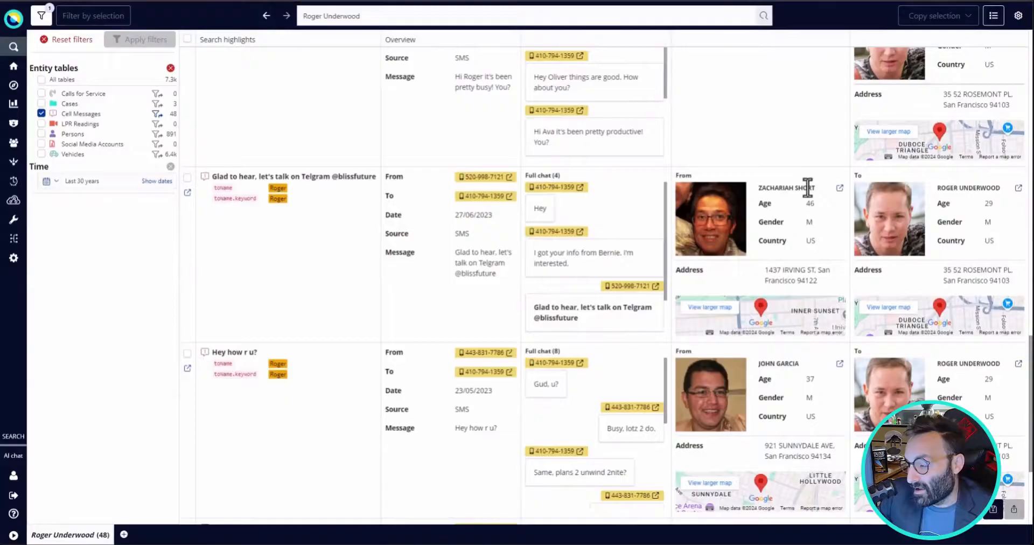
left_click(787, 189)
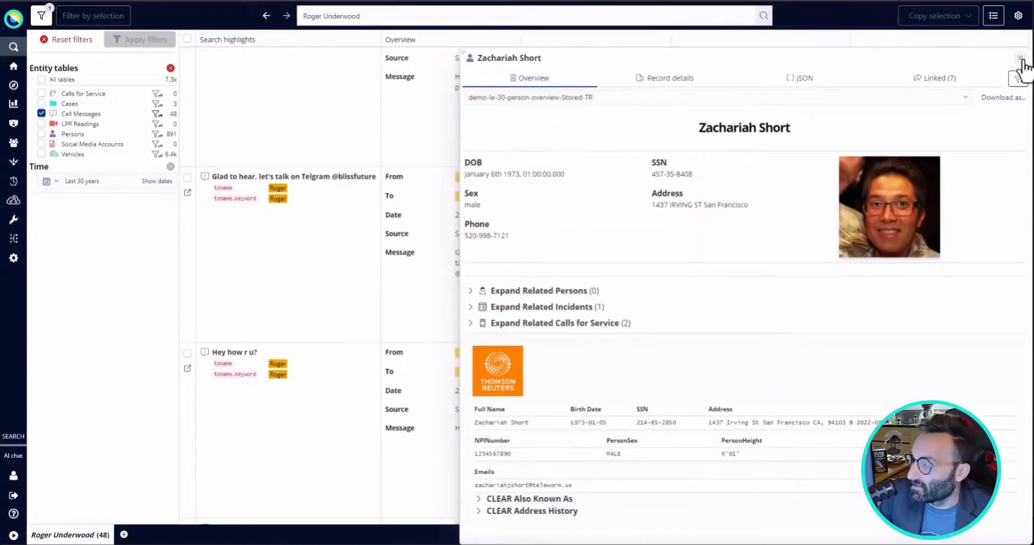
left_click(1019, 57)
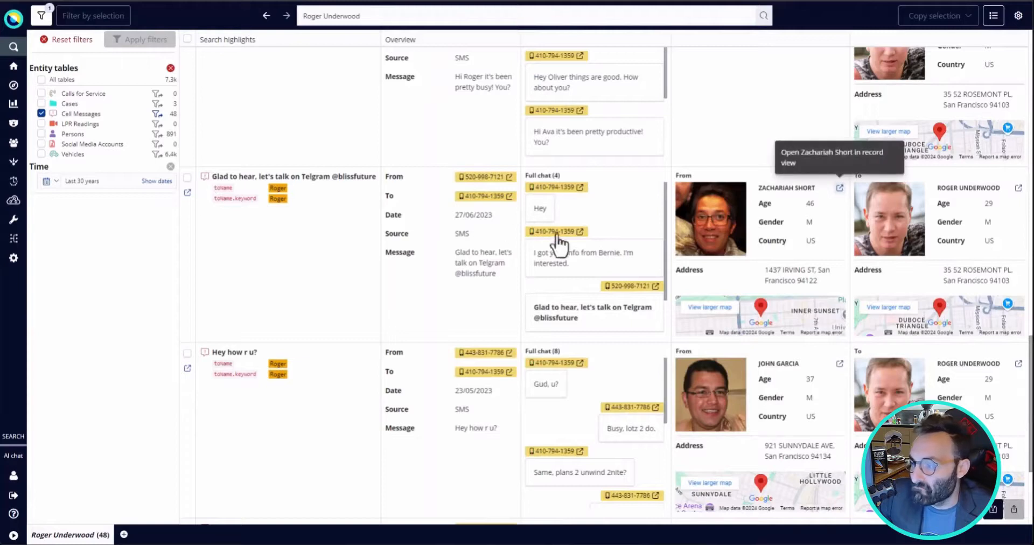
mouse_move(549, 290)
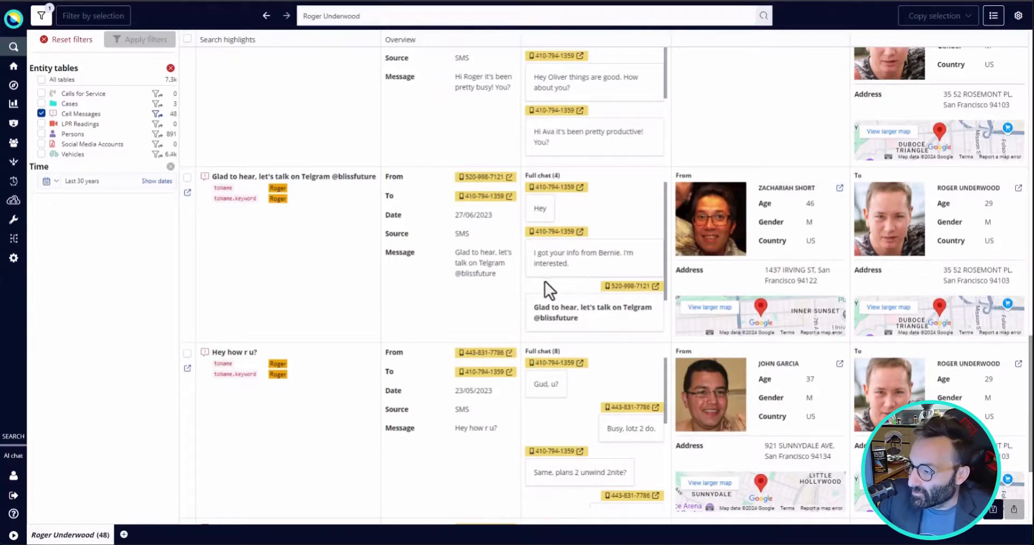
double_click(589, 307)
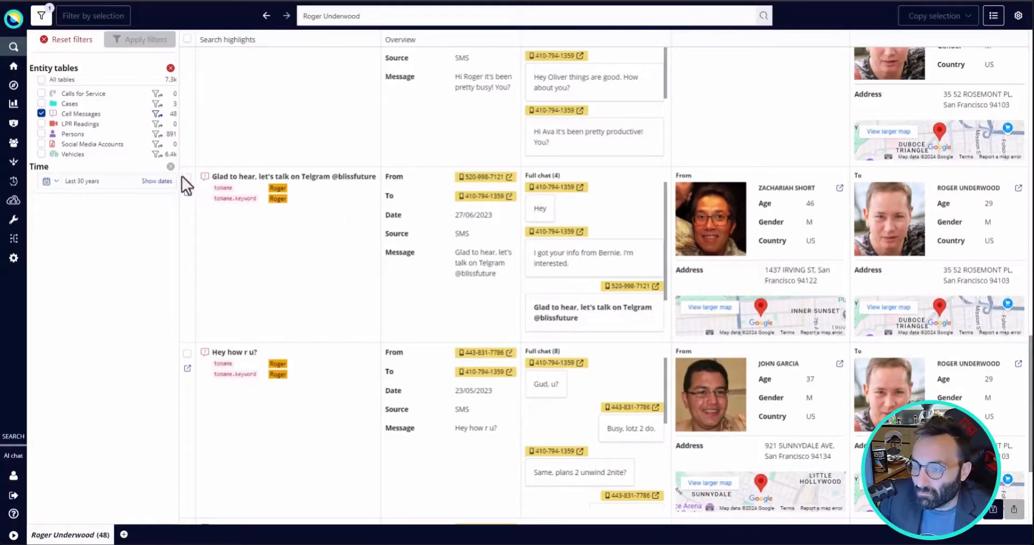
left_click(187, 176)
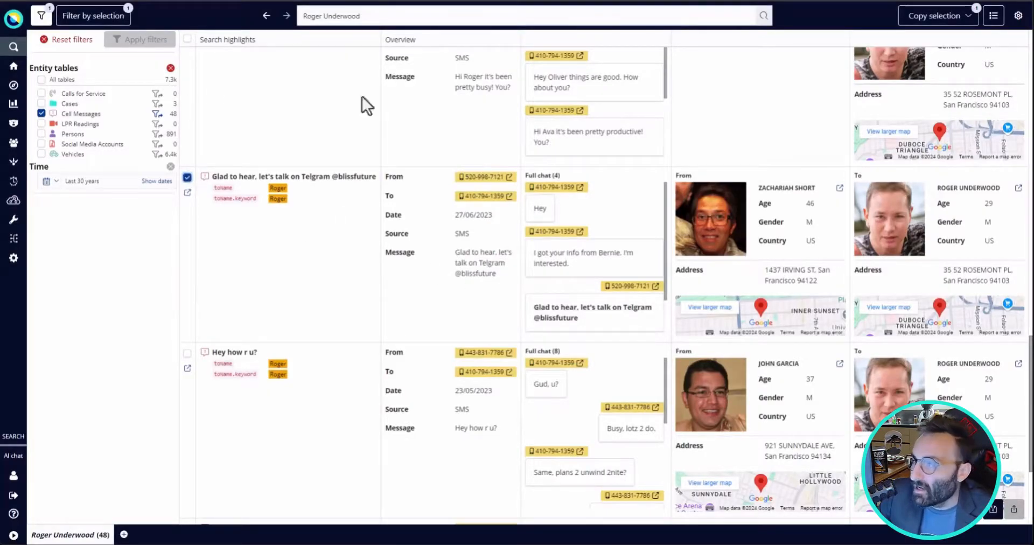
left_click(969, 16)
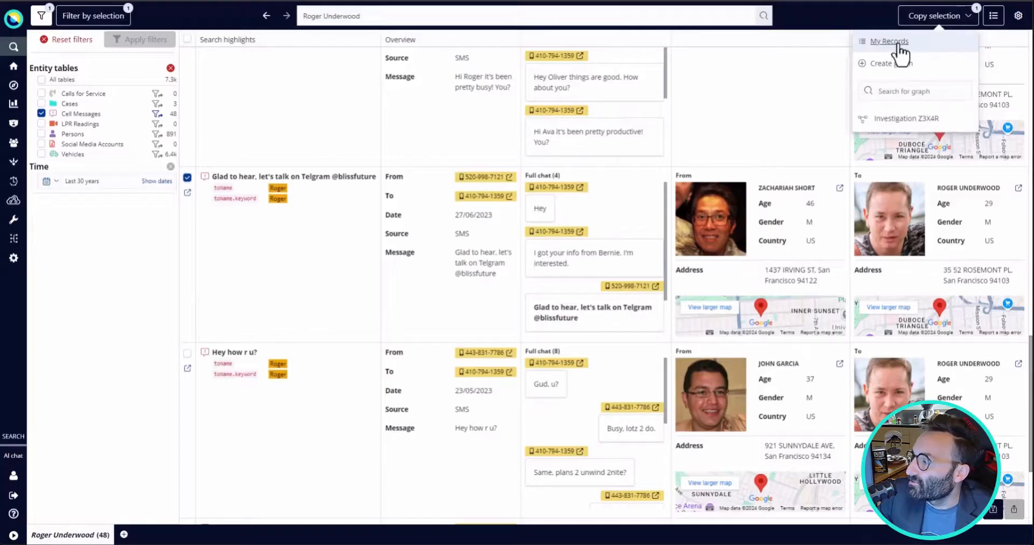
left_click(890, 42)
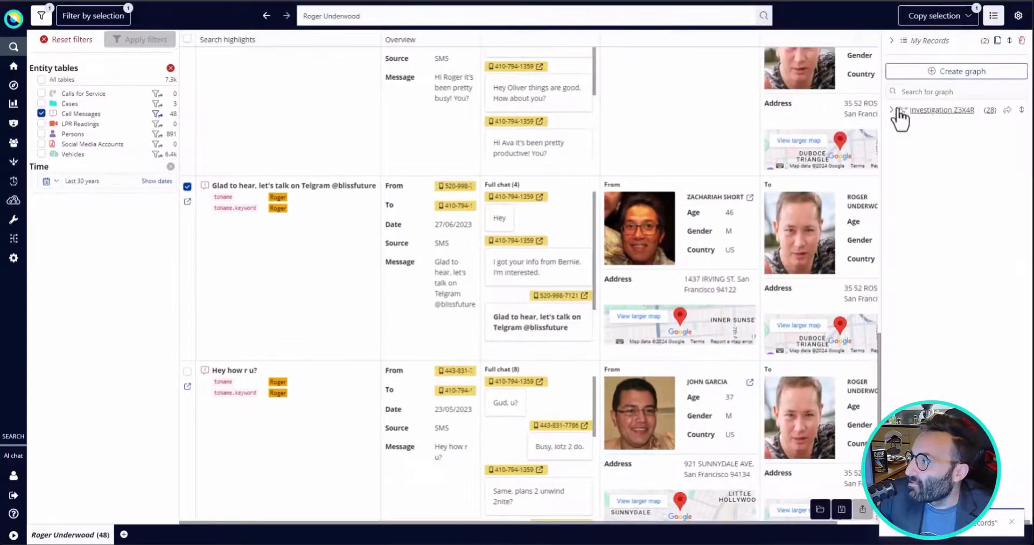
left_click(892, 41)
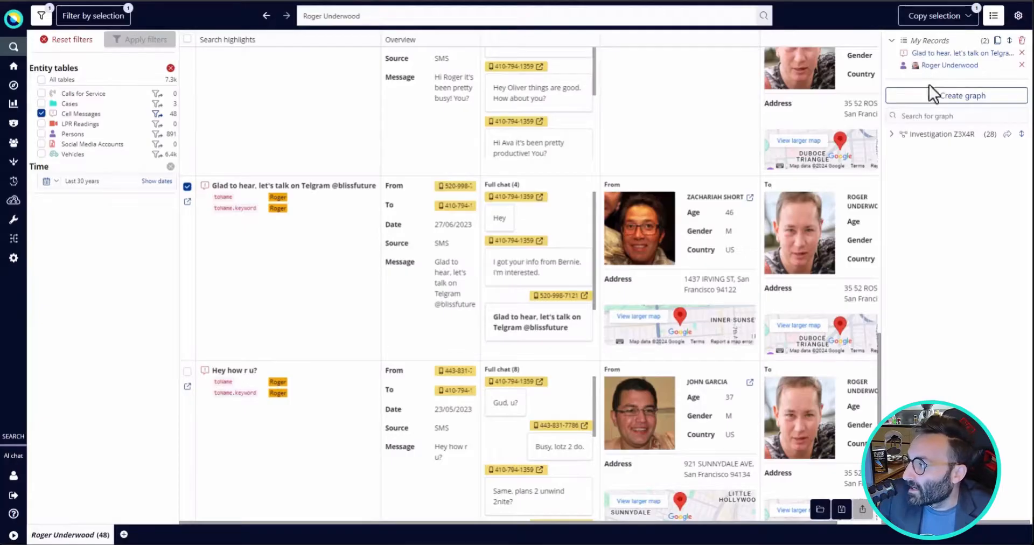
mouse_move(998, 43)
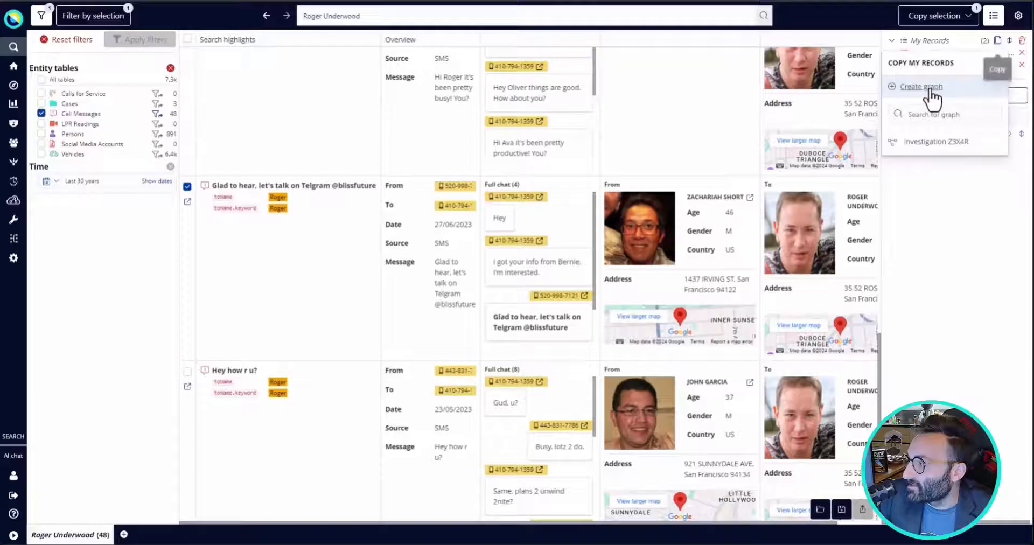
left_click(921, 88)
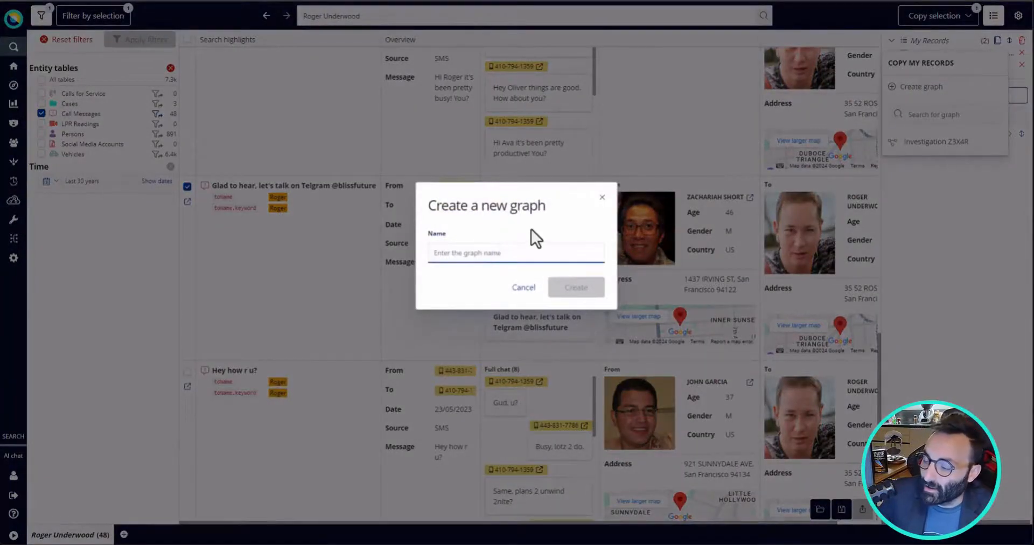
type("Roger")
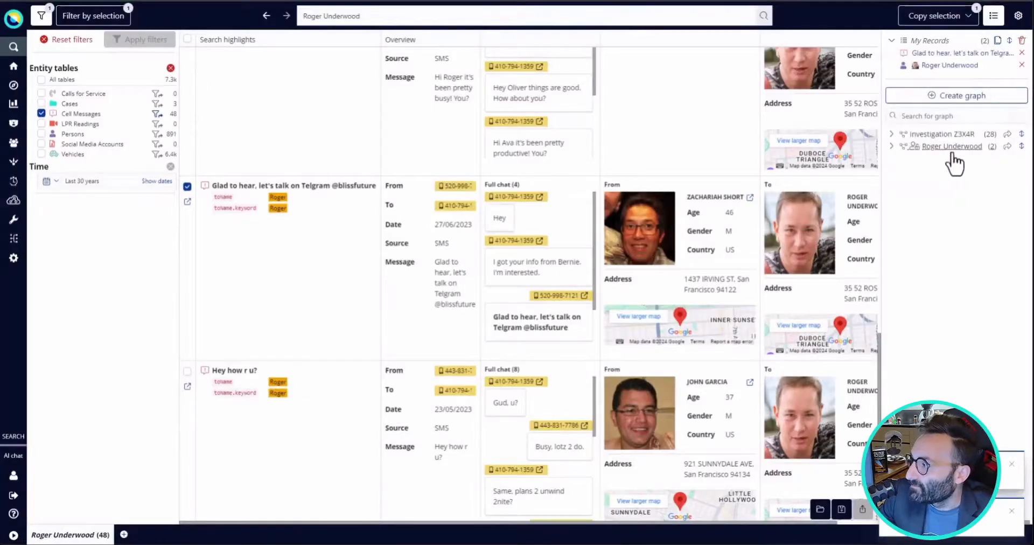
mouse_move(1008, 146)
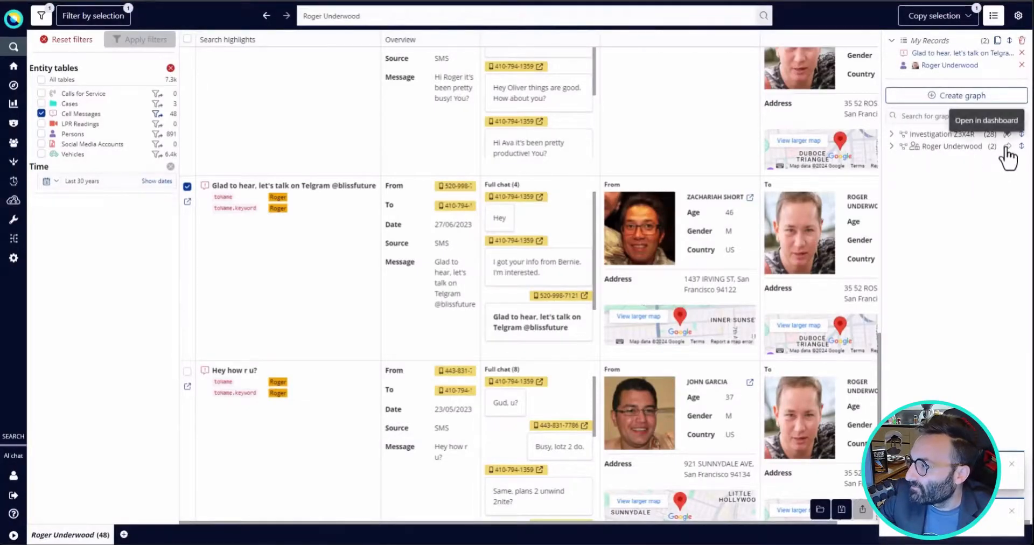
mouse_move(899, 156)
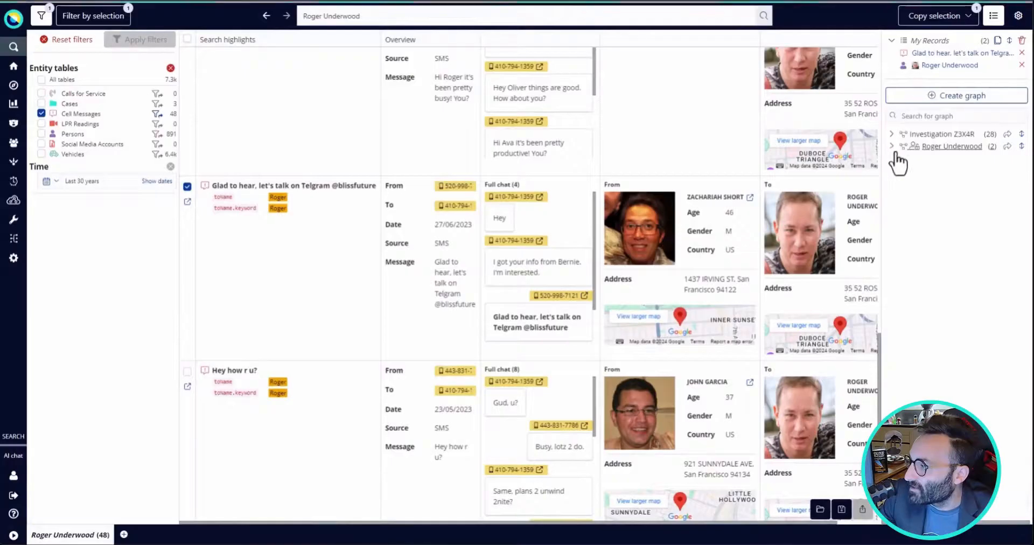
left_click(892, 147)
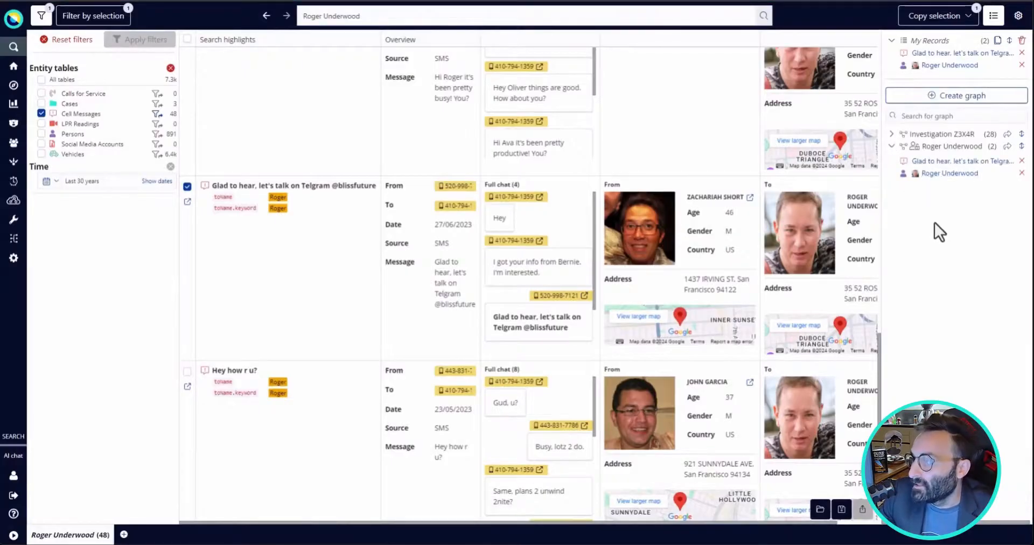